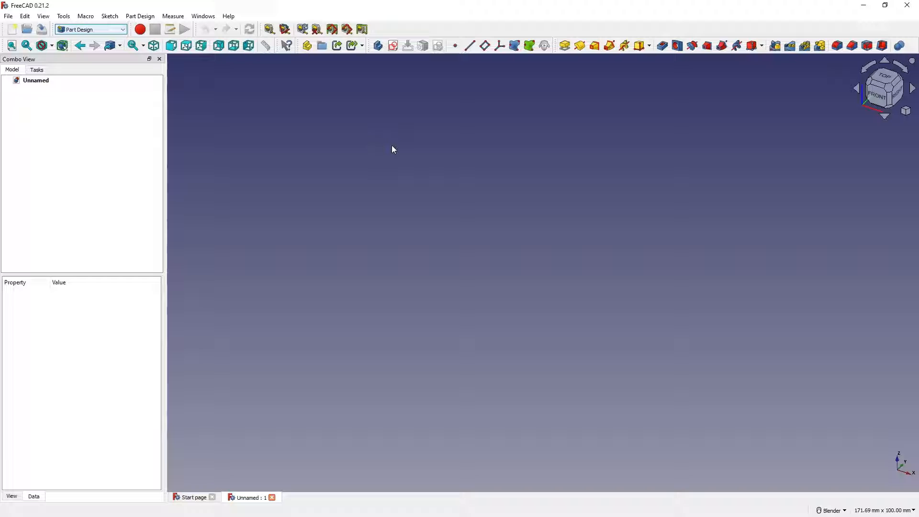
mouse_move(377, 79)
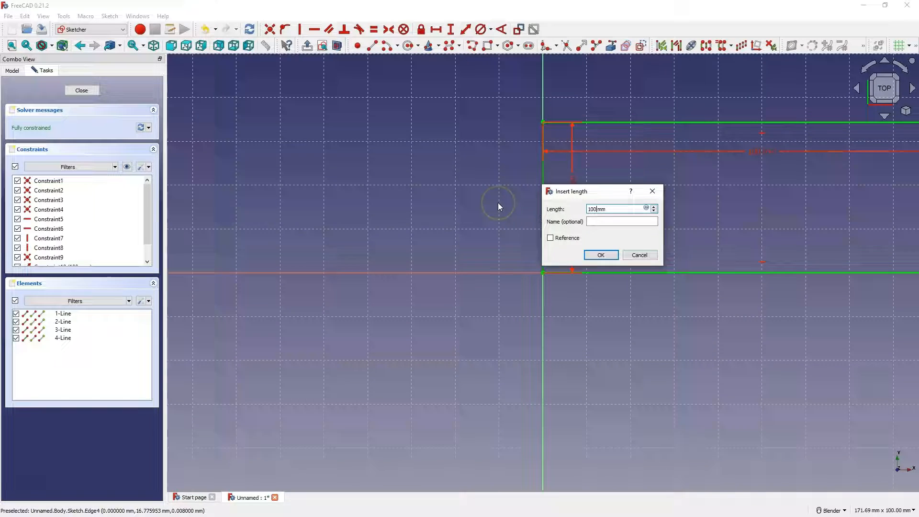
Constrain the square sketch's side to 100 mm and pad it into a solid cube.
click(600, 254)
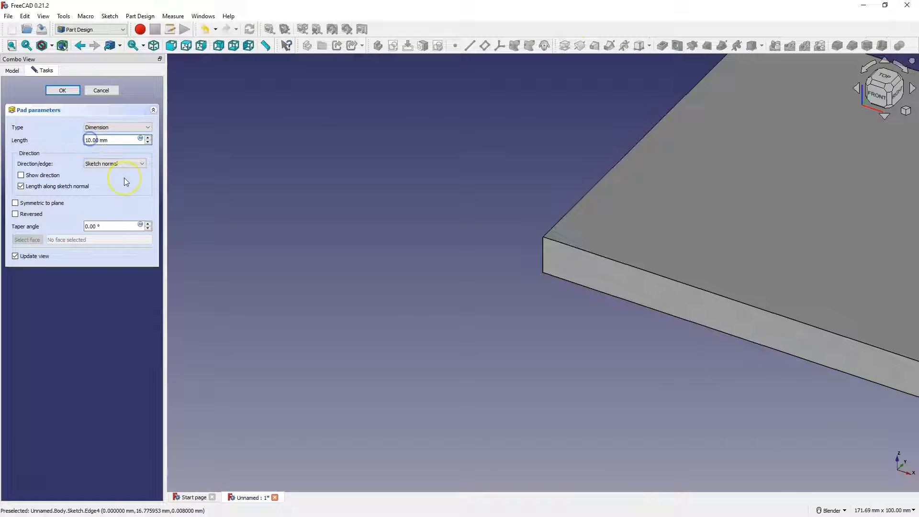
click(62, 90)
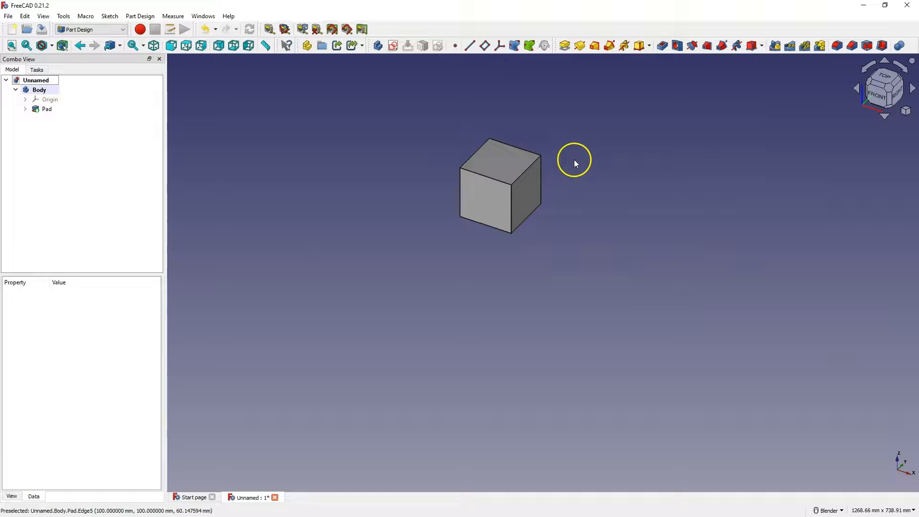
Switch to the Draft workbench and launch Modification > Scale on the cube body.
scroll(up, 3)
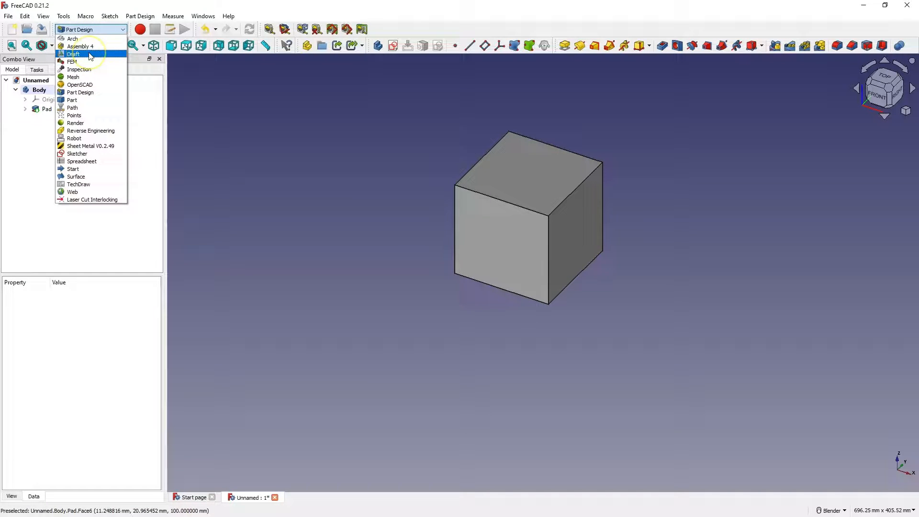
click(74, 54)
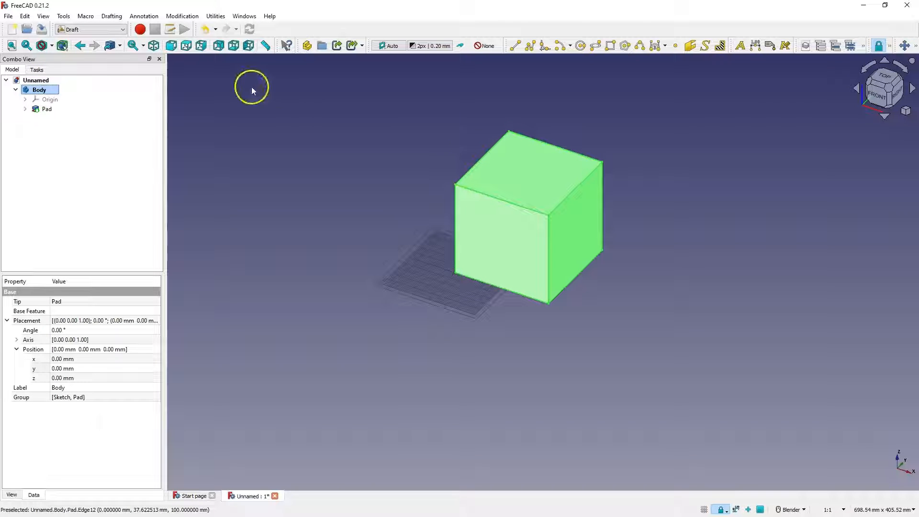
click(182, 15)
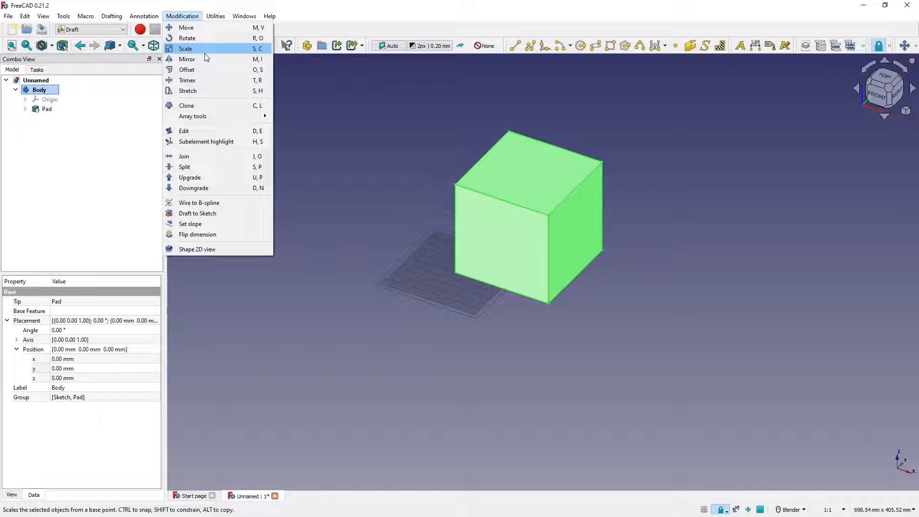
mouse_move(188, 59)
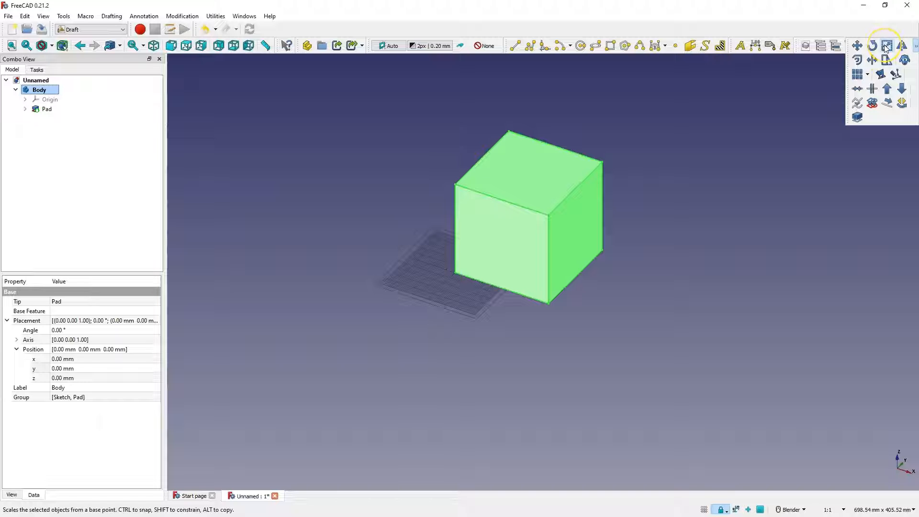
click(182, 16)
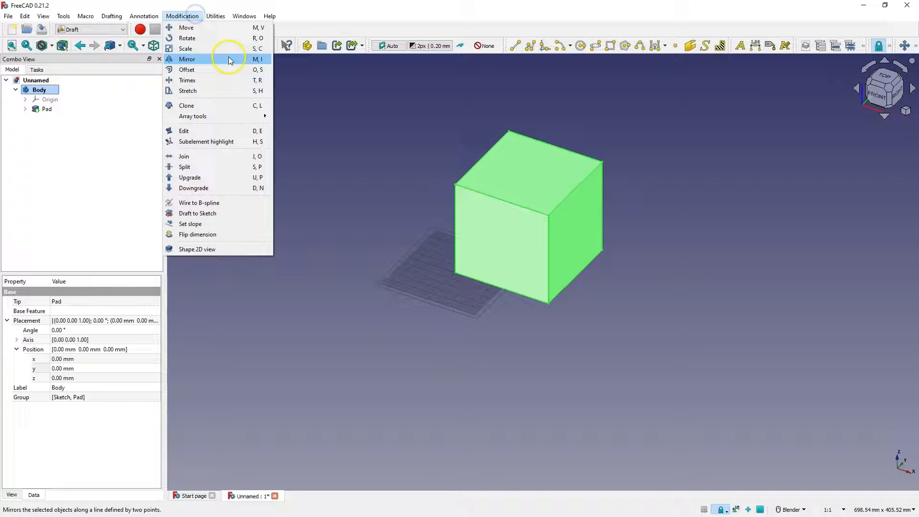
click(186, 49)
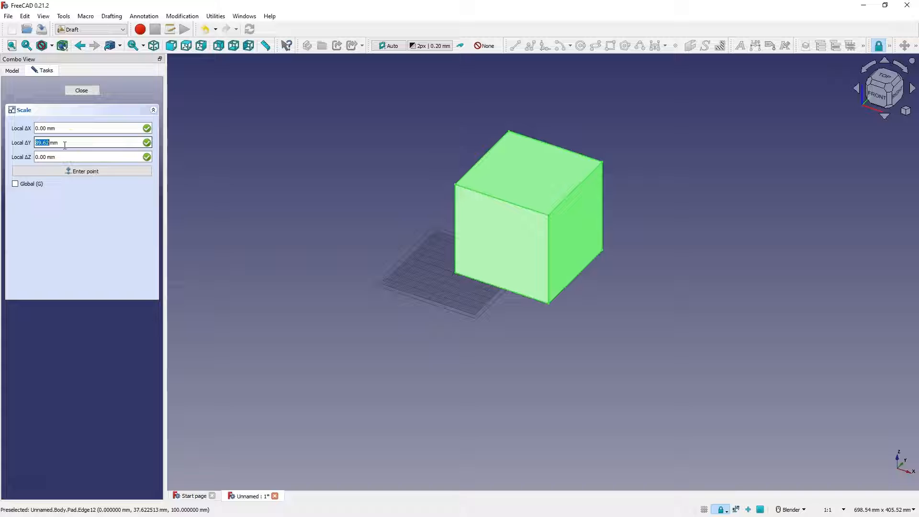
Scale the cube uniformly by 3 from base point 0,0,0, output as a clone.
text(0)
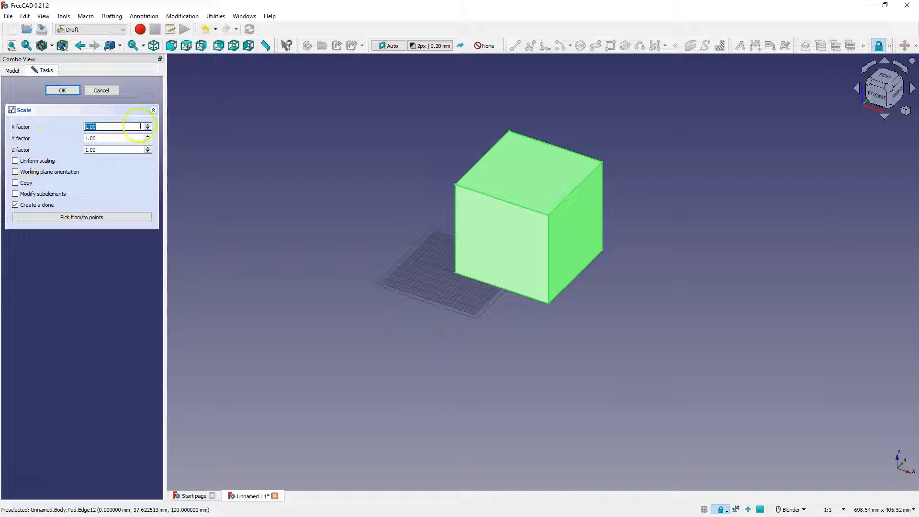
text(2.00)
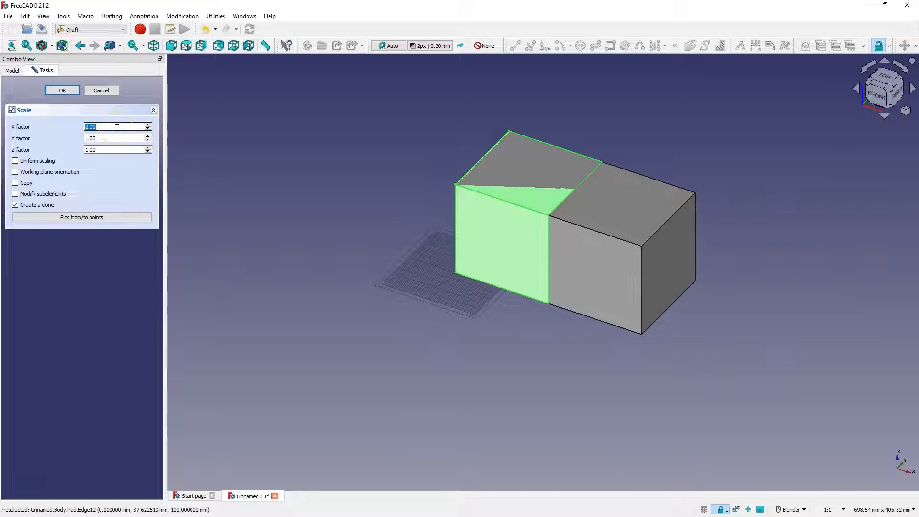
text(2.00)
click(117, 138)
text(3)
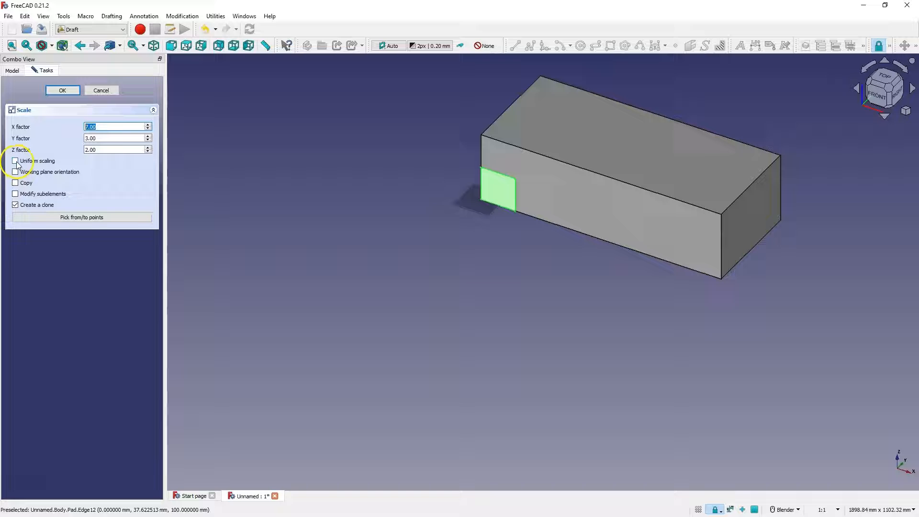
click(15, 161)
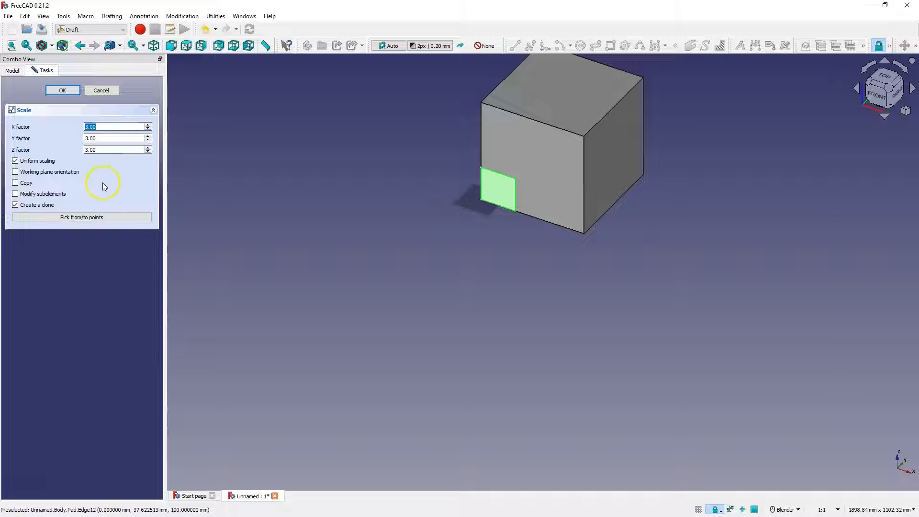
mouse_move(129, 193)
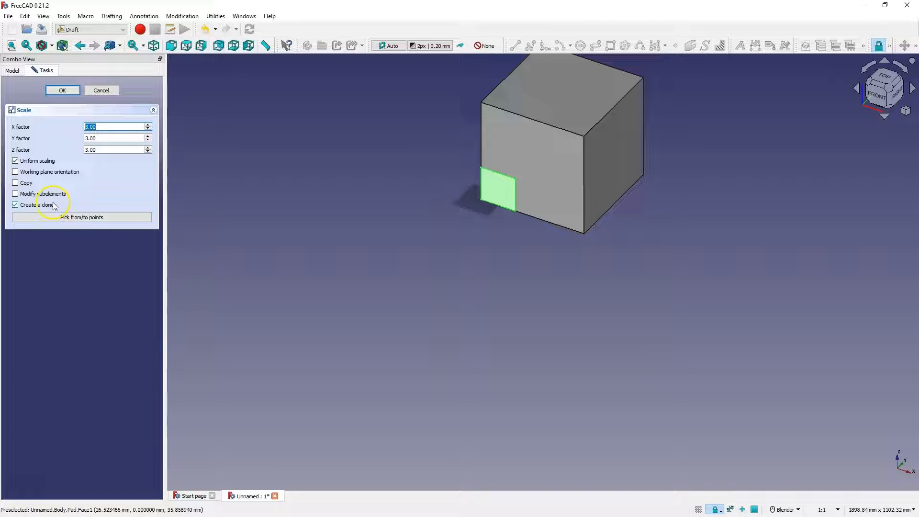
click(62, 89)
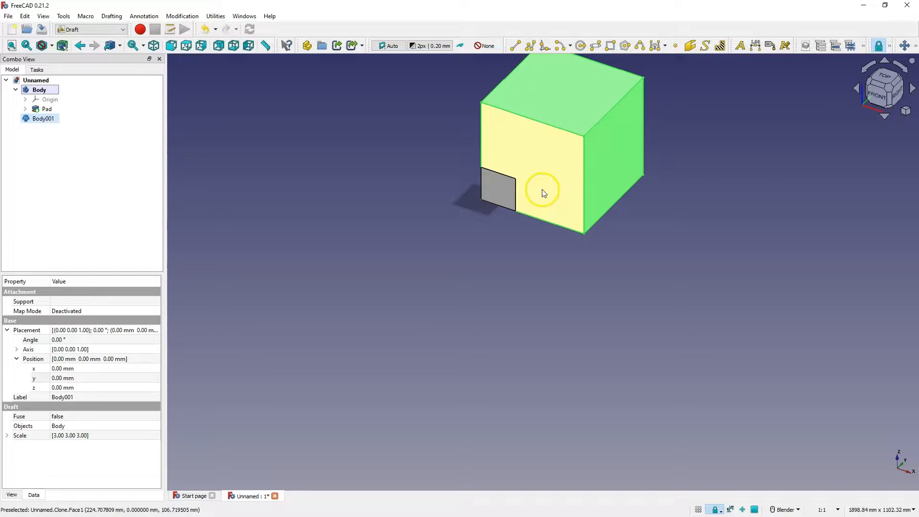
Set Body001's Placement position x to 150 mm.
click(40, 89)
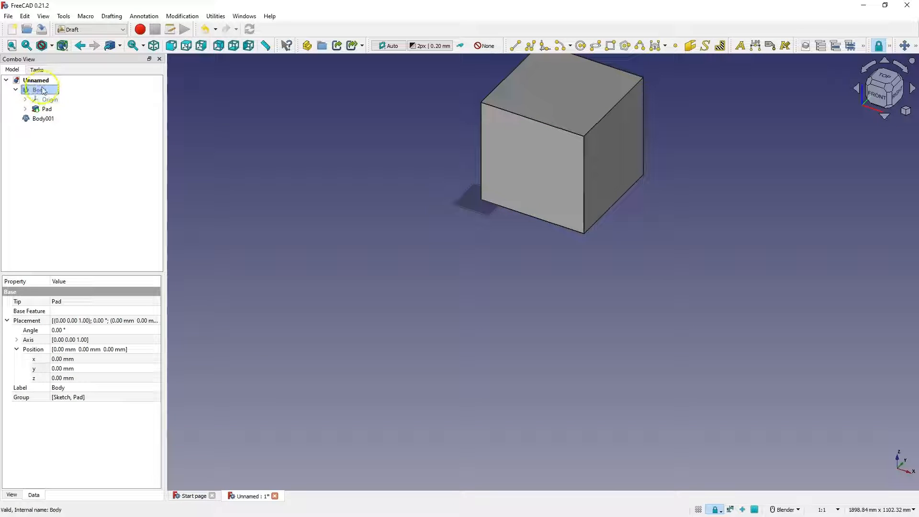
click(44, 118)
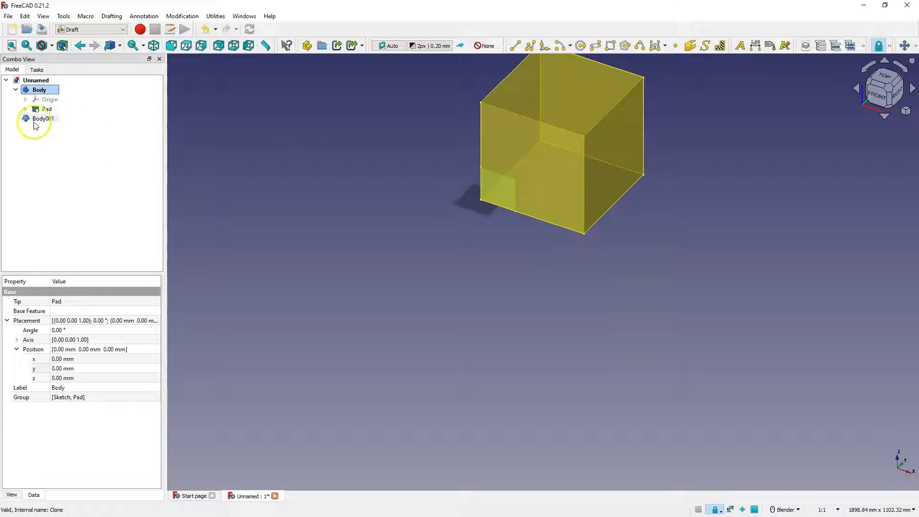
click(43, 117)
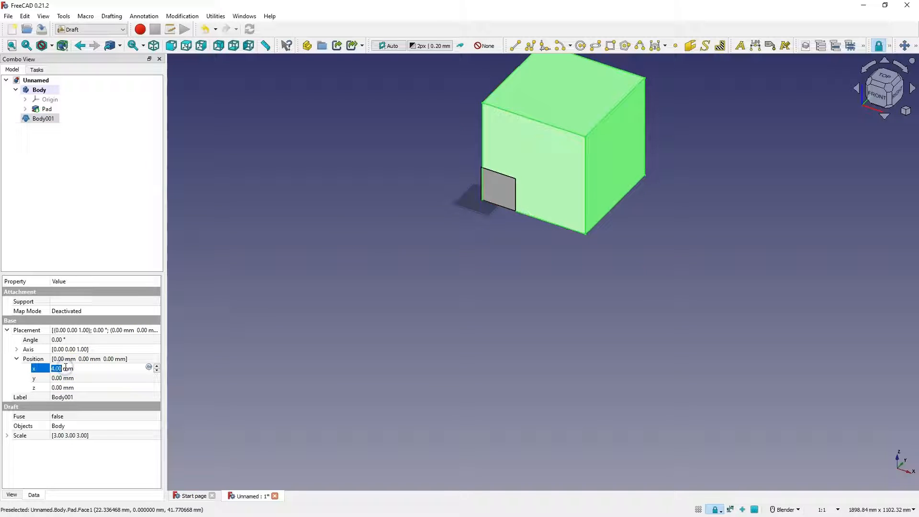
text(53.00)
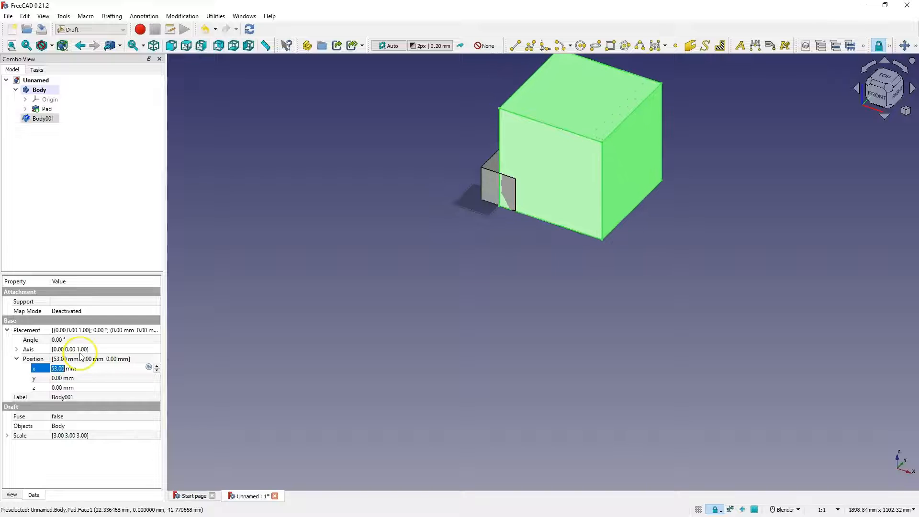
text(150)
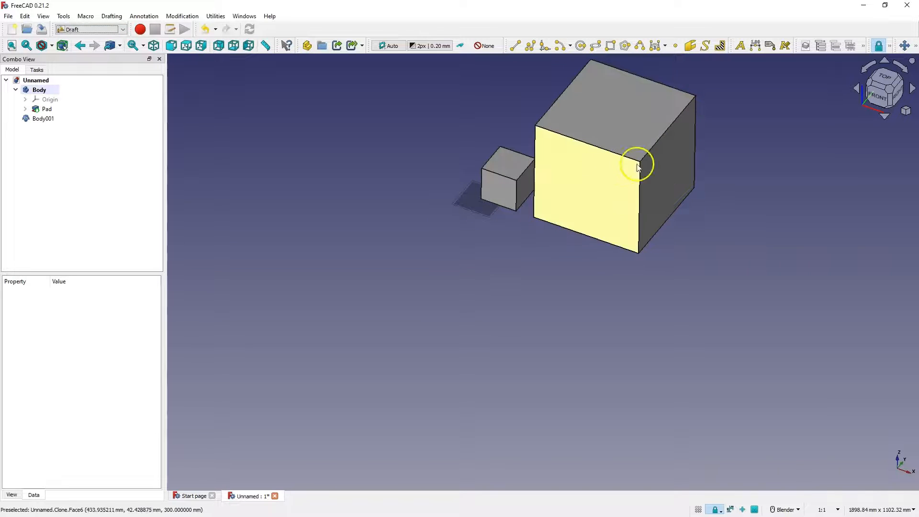
click(91, 29)
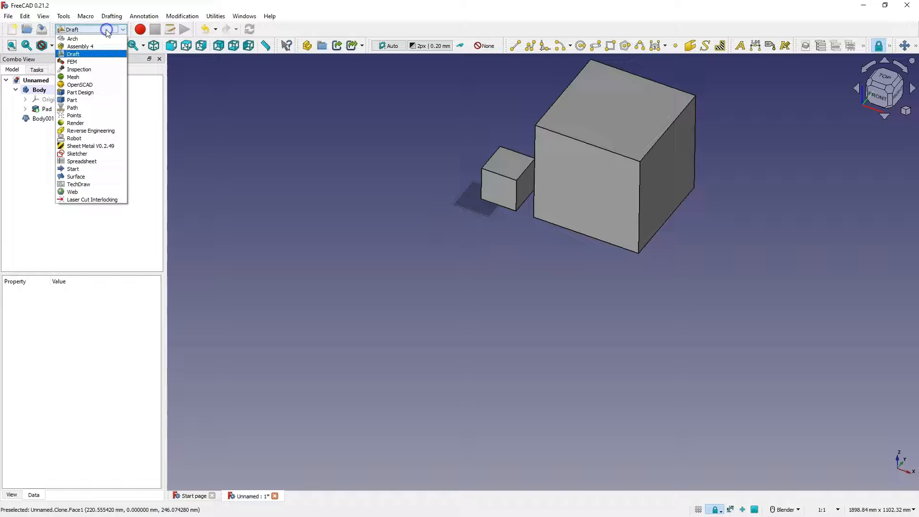
Switch to Part Design and dismiss the cross-body reference prompt.
click(80, 92)
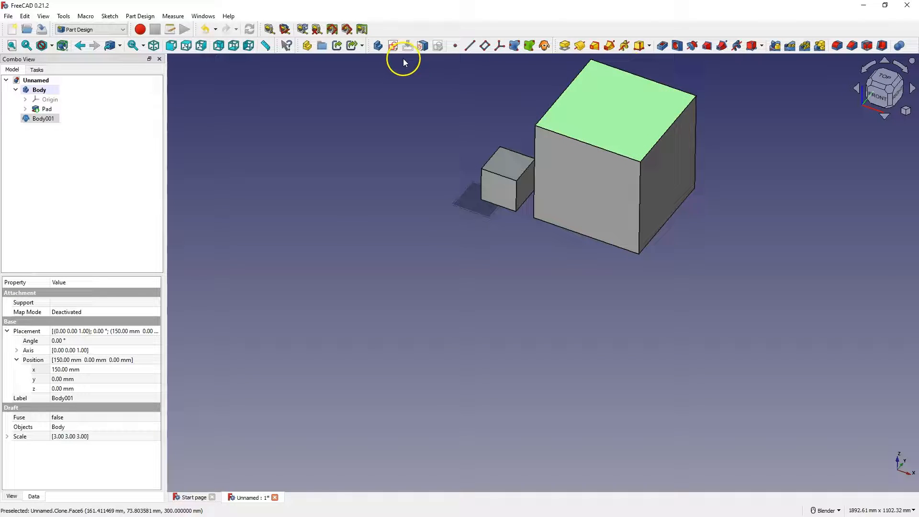
mouse_move(412, 85)
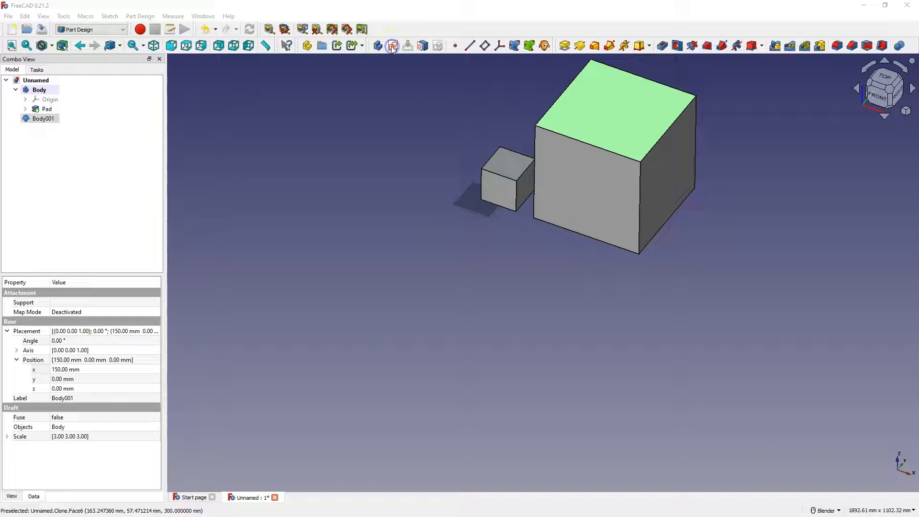
click(392, 46)
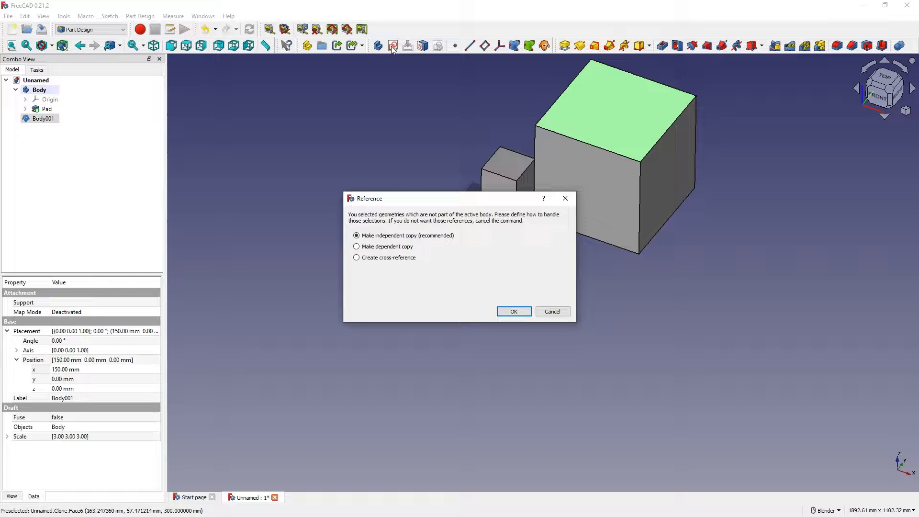
mouse_move(559, 303)
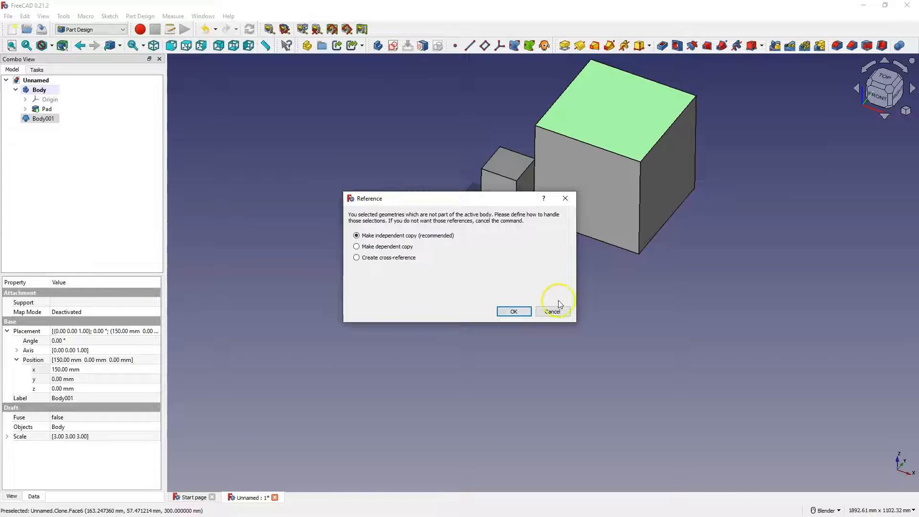
click(552, 311)
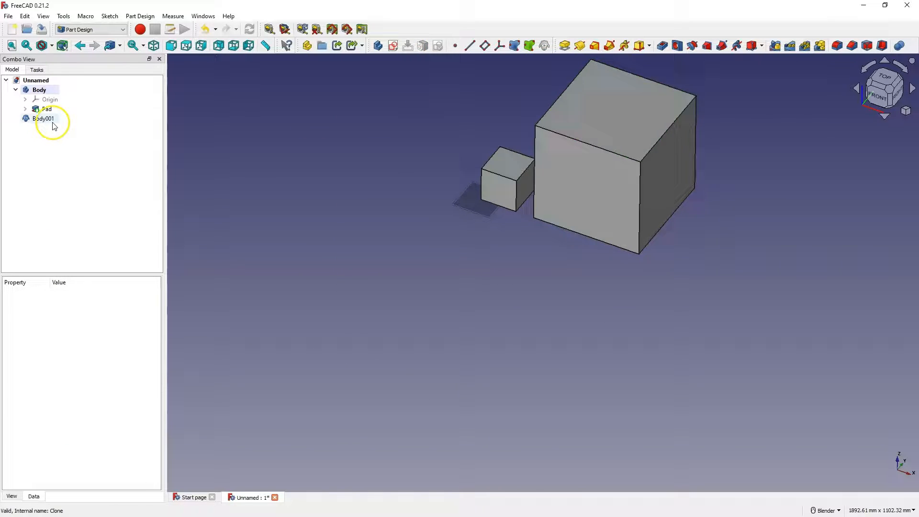
Create Body002 with Body001 as its BaseFeature, then hide the original small cube.
click(43, 118)
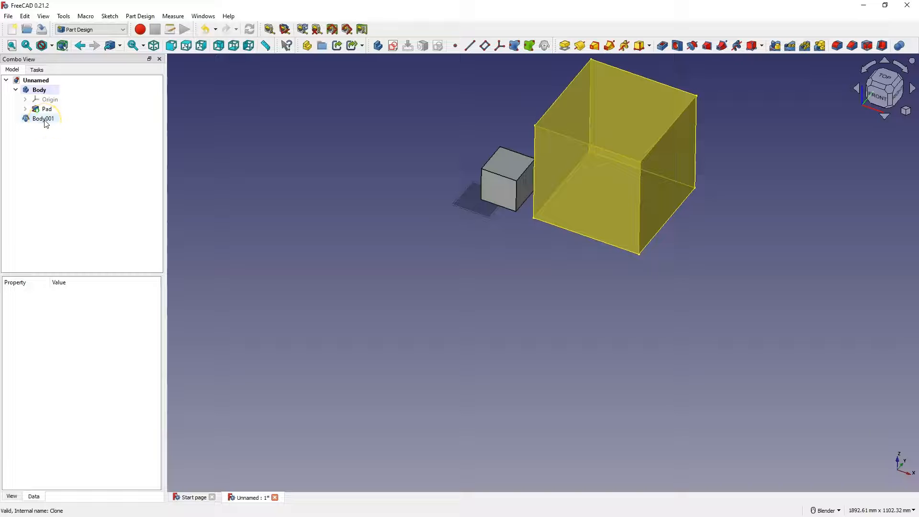
click(43, 118)
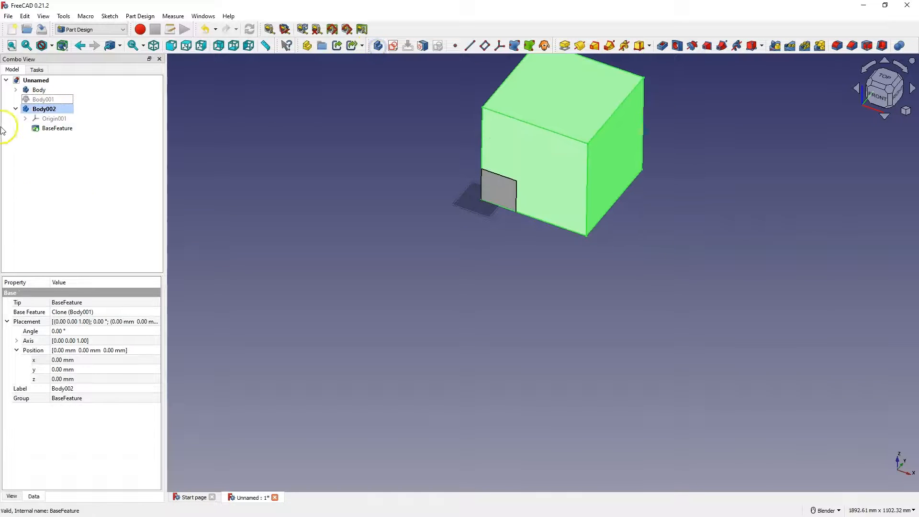
click(44, 109)
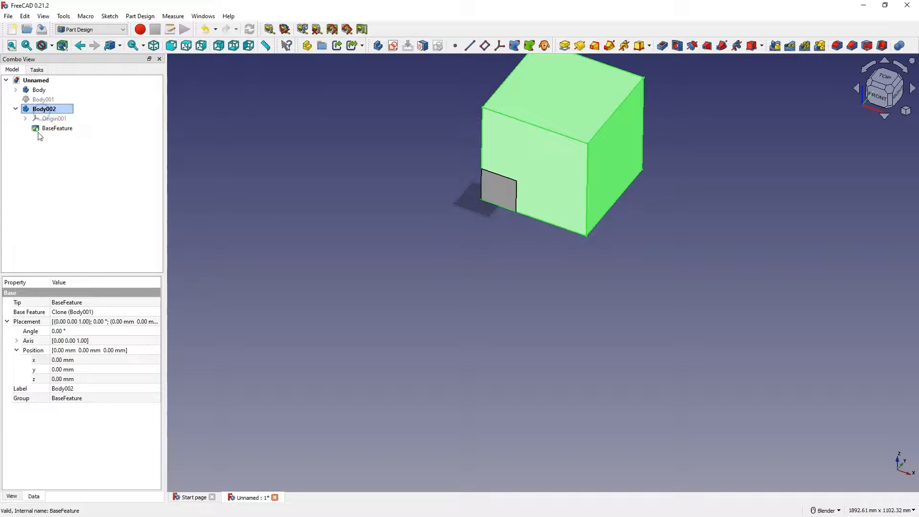
click(39, 89)
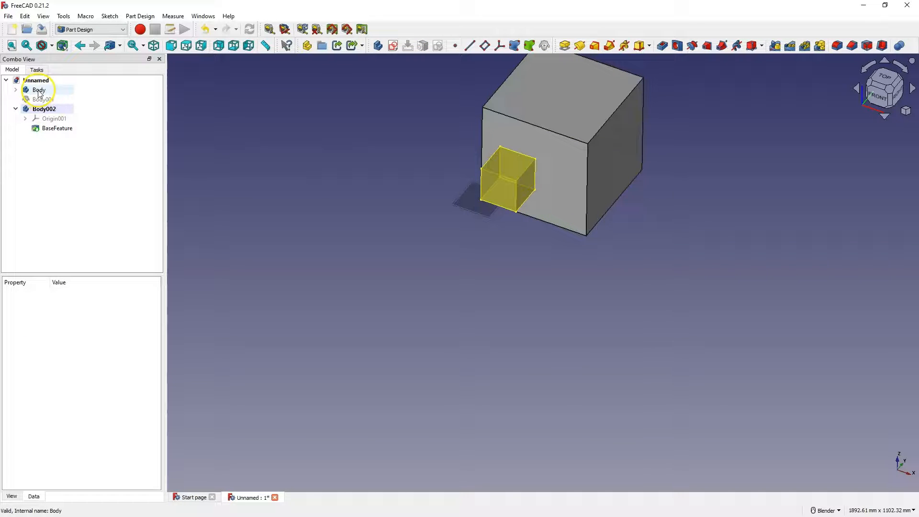
click(39, 89)
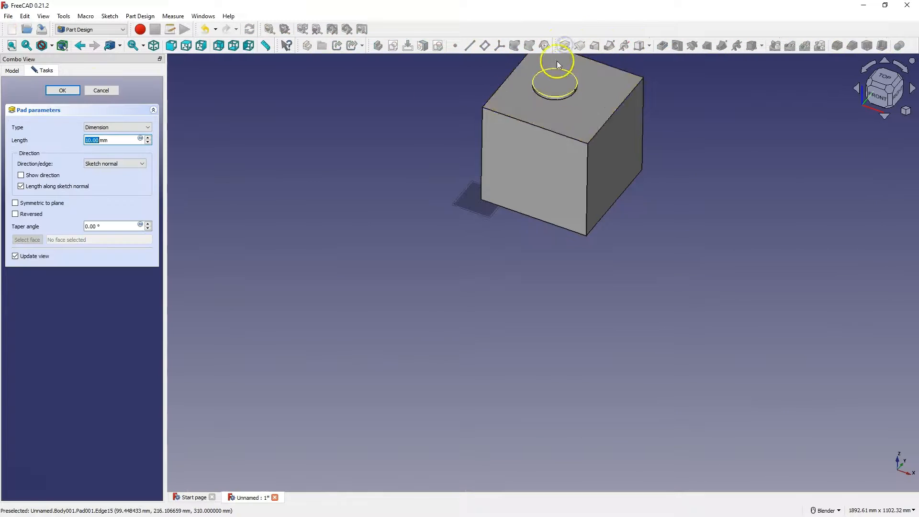
Pocket the circle sketch to cut a hole into the big cube's top face.
click(62, 90)
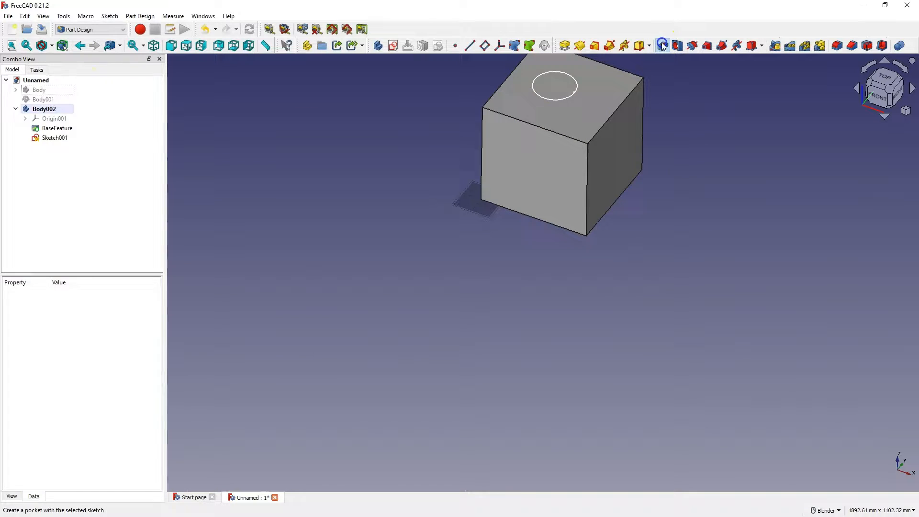
click(661, 45)
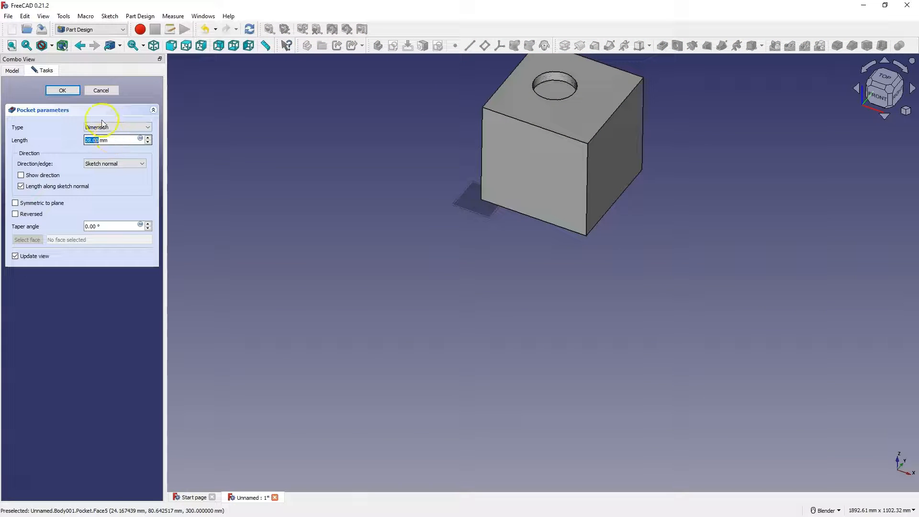
click(63, 89)
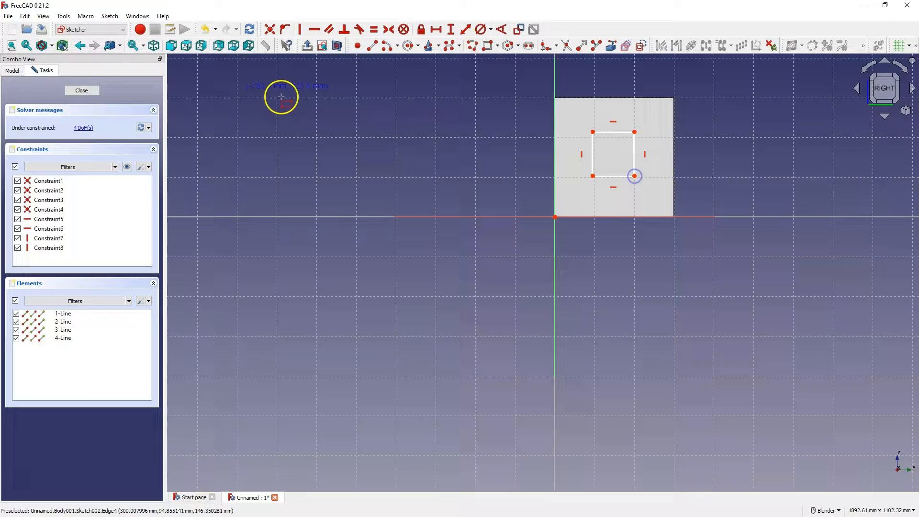
Close the side rectangle sketch and pad it outward as a side boss.
click(81, 90)
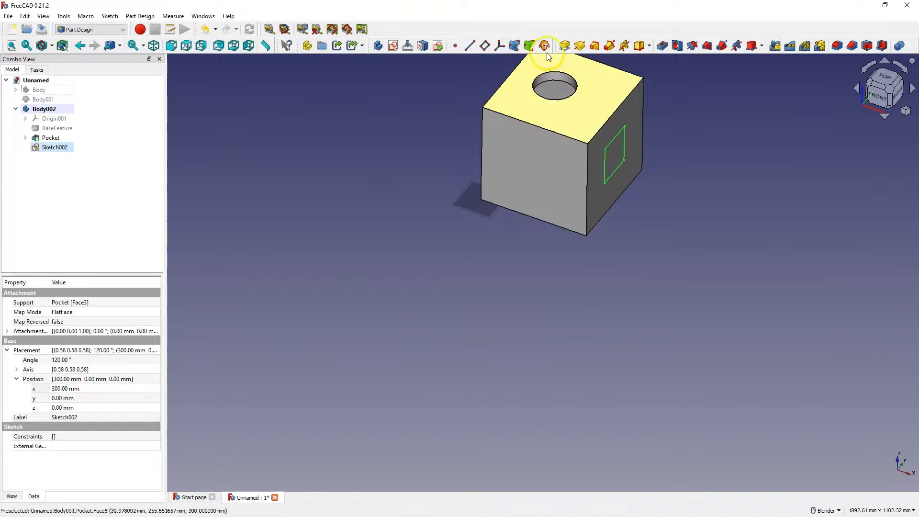
click(542, 45)
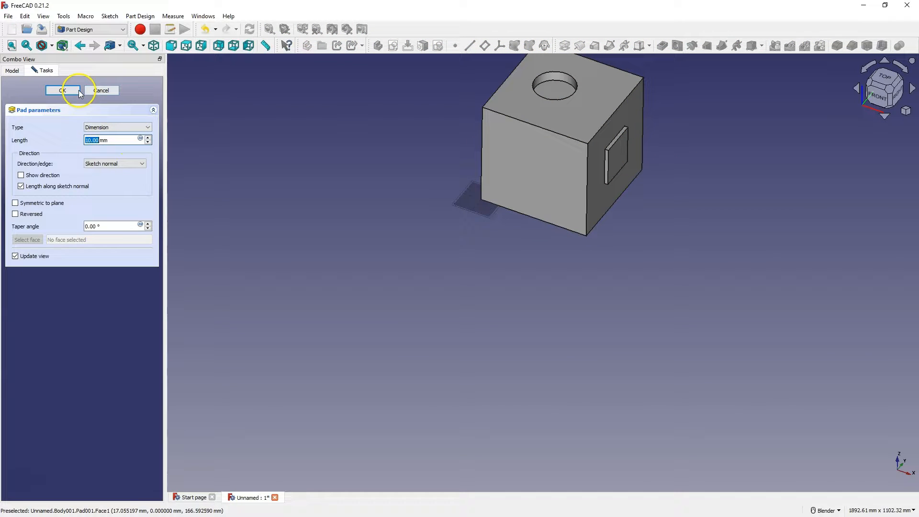
click(62, 90)
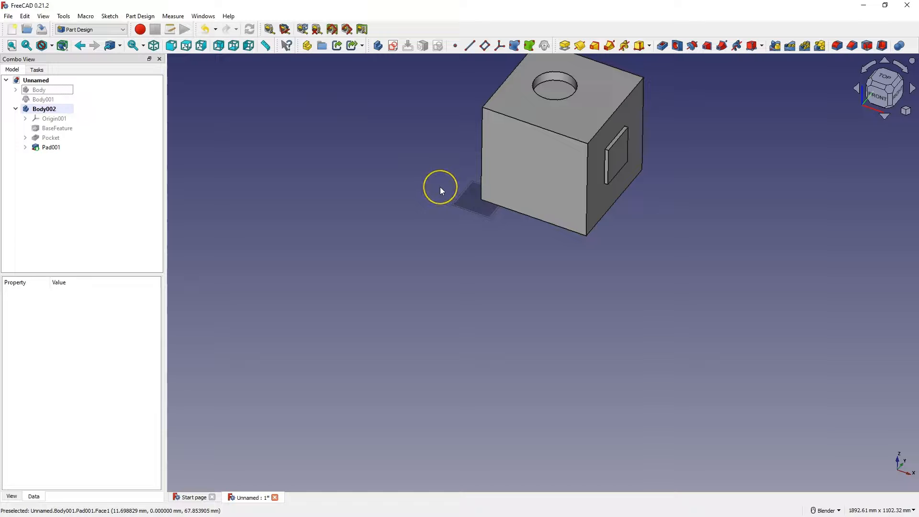
mouse_move(441, 174)
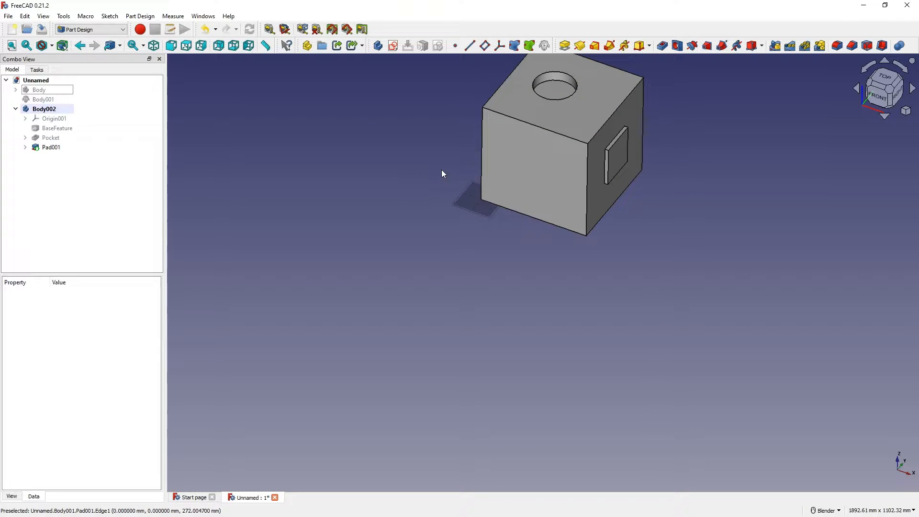
mouse_move(329, 214)
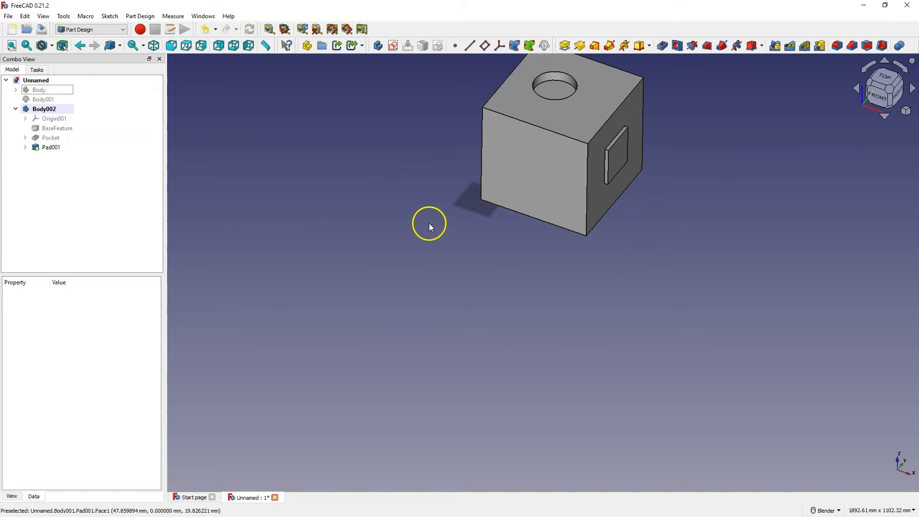
mouse_move(407, 229)
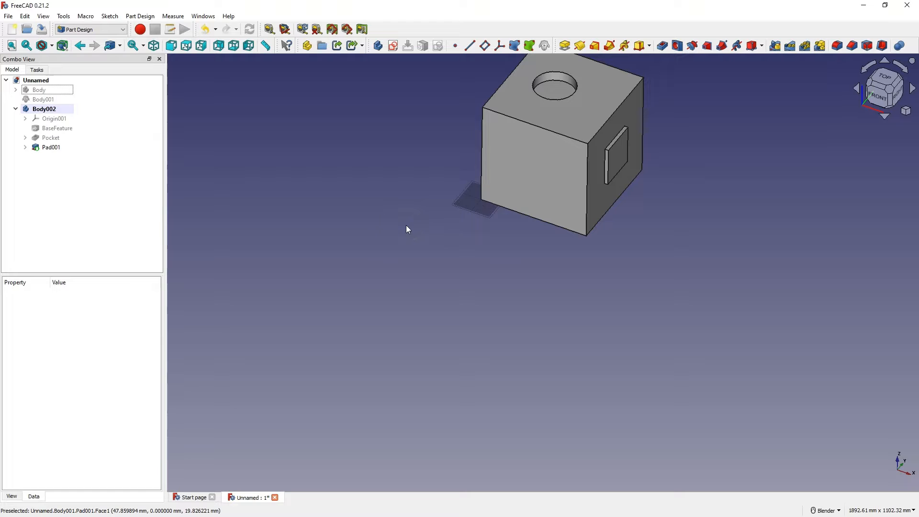